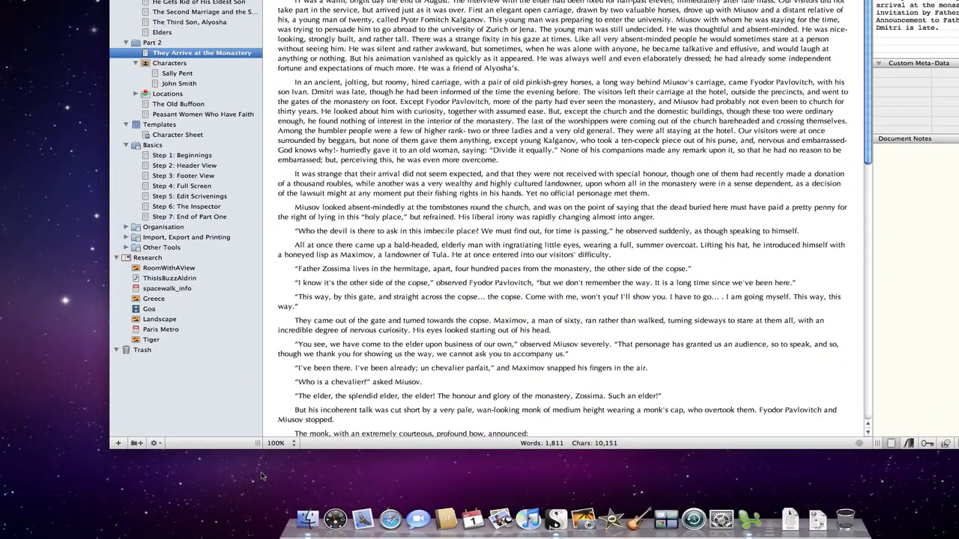
- Move Fruit Sales.xlsx from the Desktop via Finder into the Research folder
{"action": "left_click", "coordinate": [307, 519]}
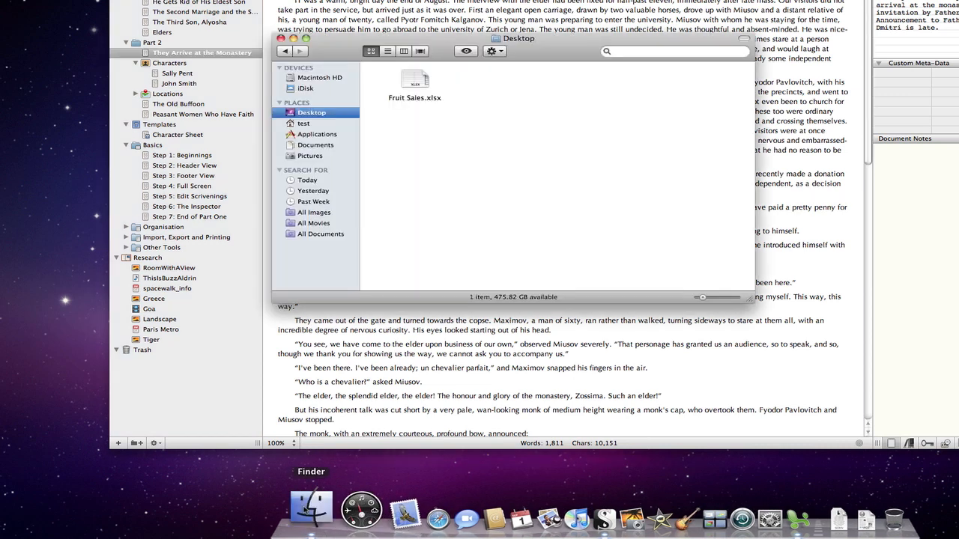
{"action": "left_click", "coordinate": [414, 80]}
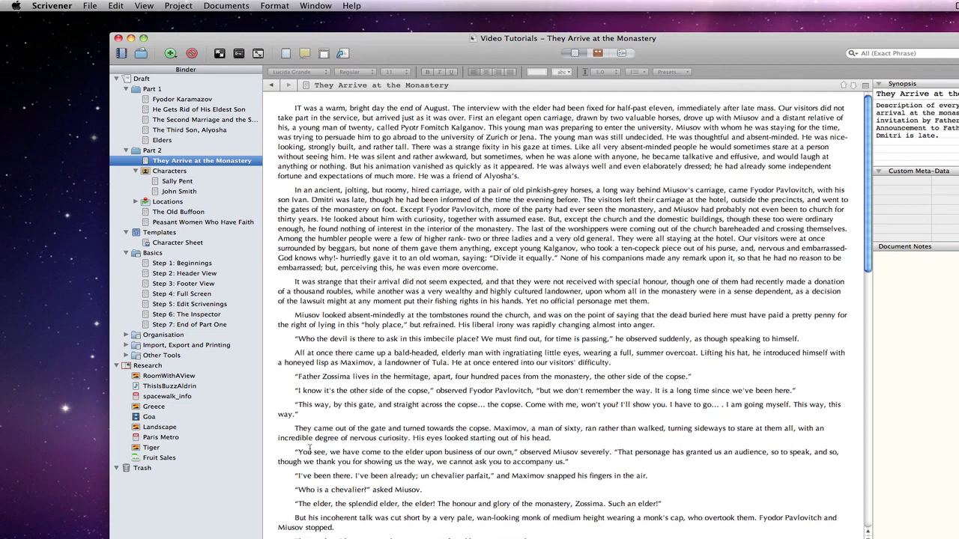
- View the Fruit Sales spreadsheet in Excel, then return to Scrivener
{"action": "left_click", "coordinate": [160, 458]}
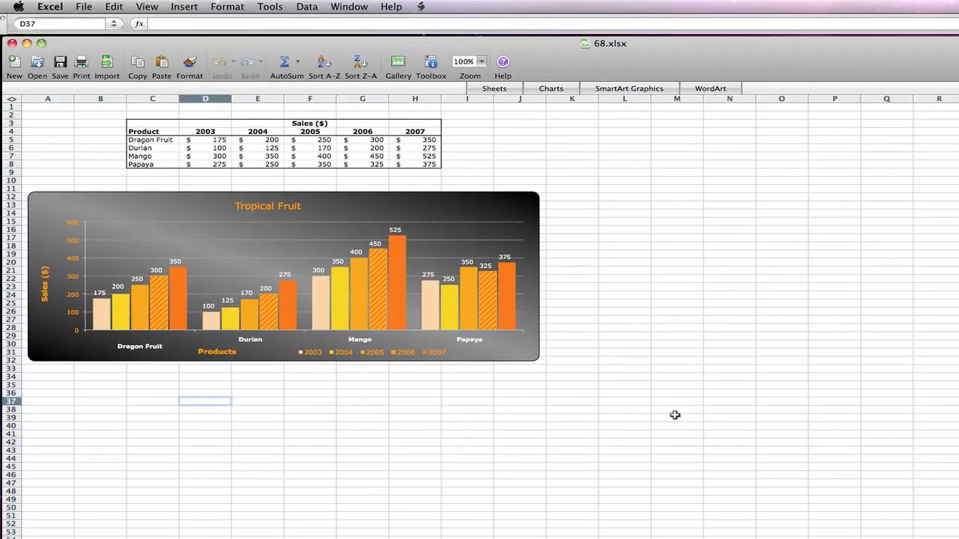
{"action": "left_click", "coordinate": [49, 6]}
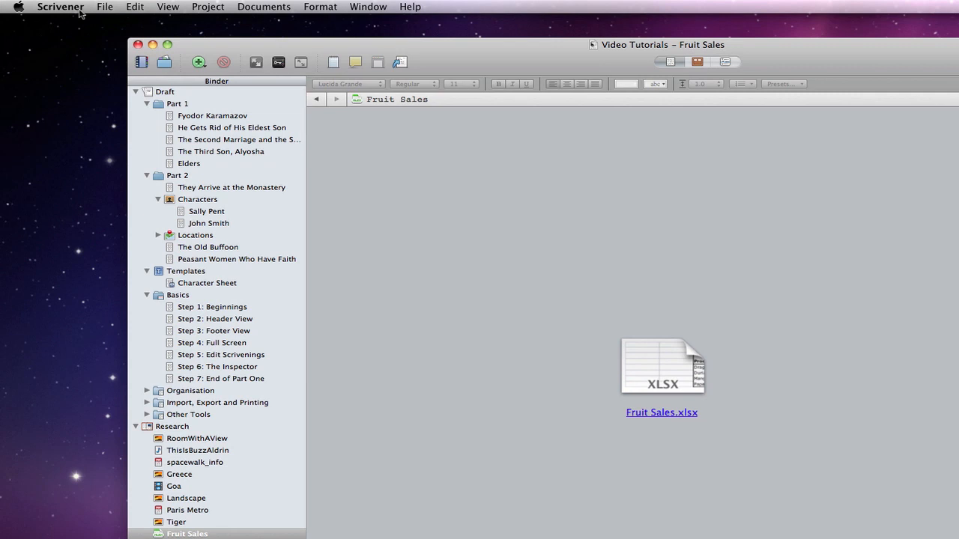
- Turn on 'Import supported file types only' in Import & Export preferences
{"action": "left_click", "coordinate": [61, 6]}
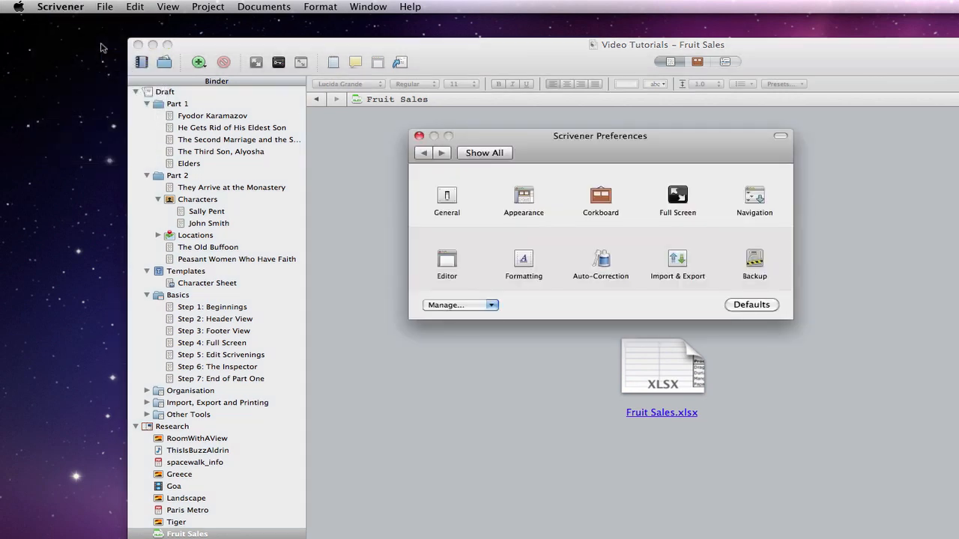
{"action": "mouse_move", "coordinate": [677, 260]}
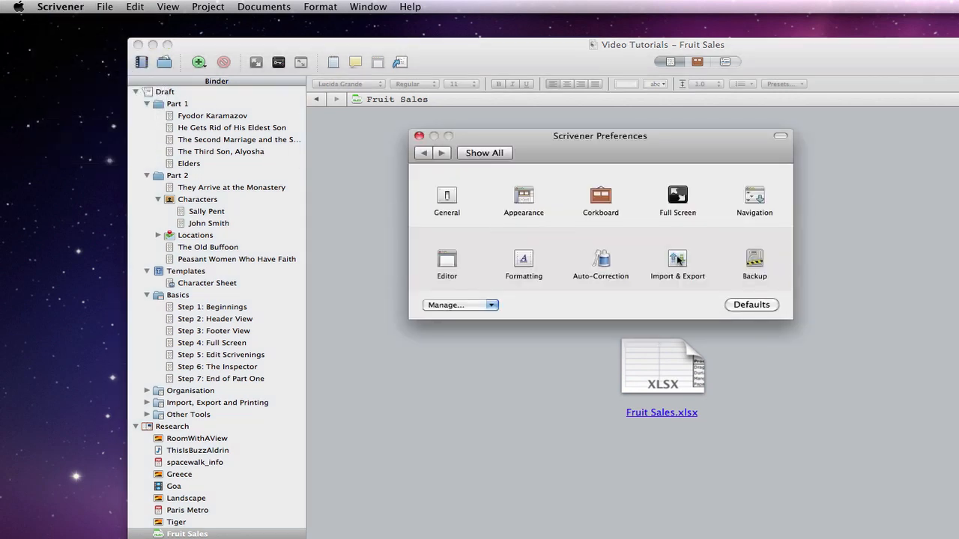
{"action": "left_click", "coordinate": [677, 262]}
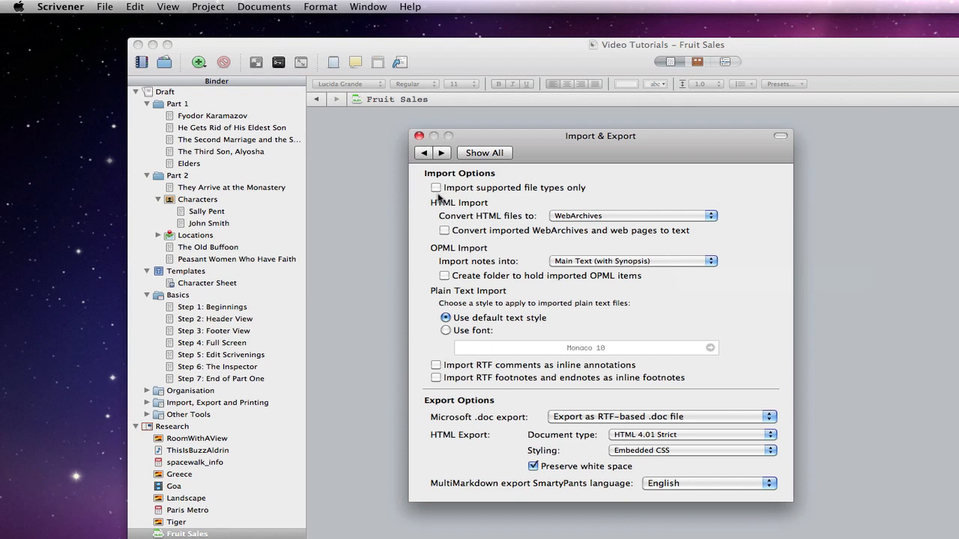
{"action": "mouse_move", "coordinate": [425, 196]}
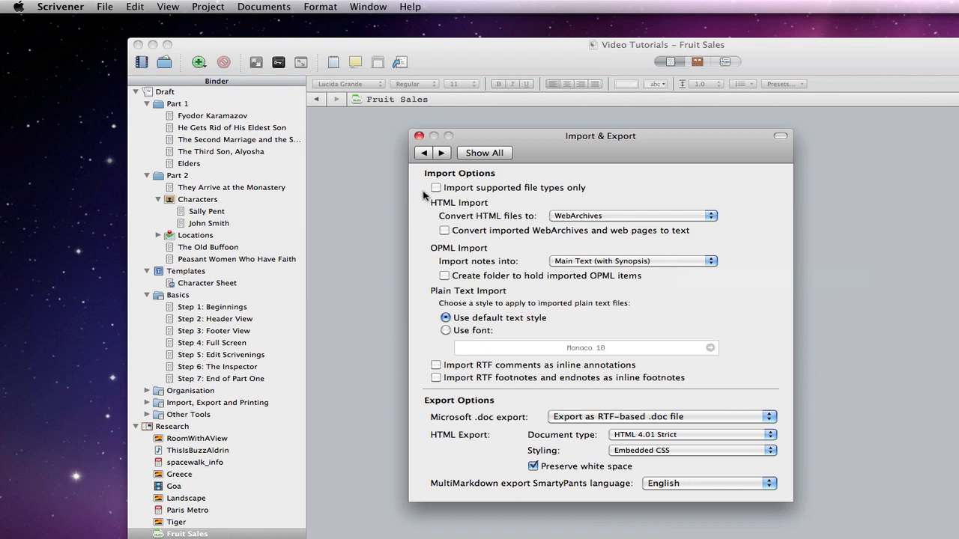
{"action": "left_click", "coordinate": [436, 187]}
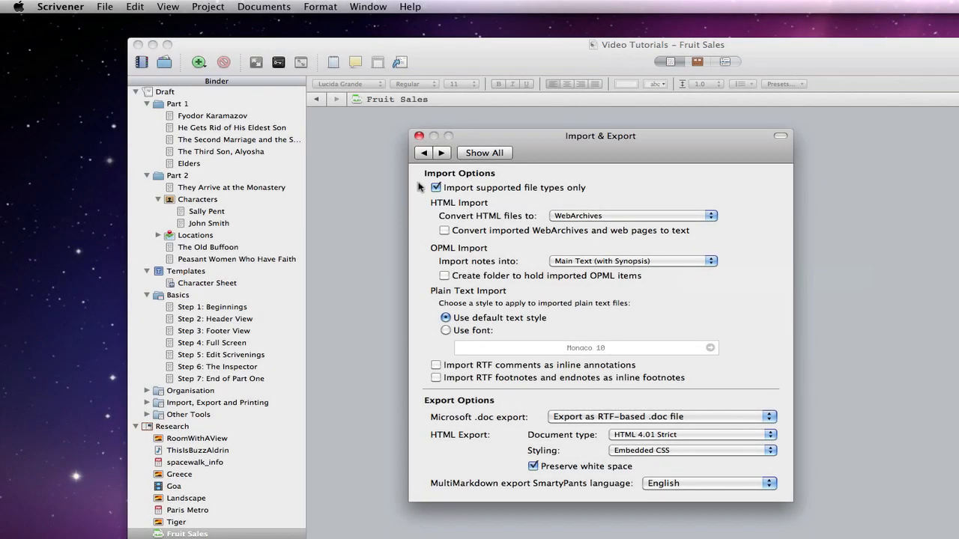
{"action": "left_click", "coordinate": [419, 135]}
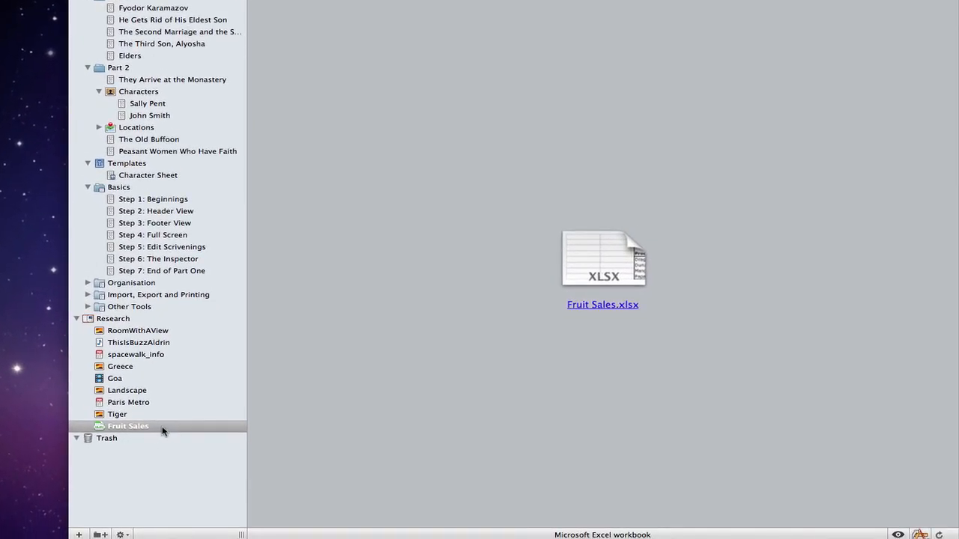
{"action": "double_click", "coordinate": [602, 258]}
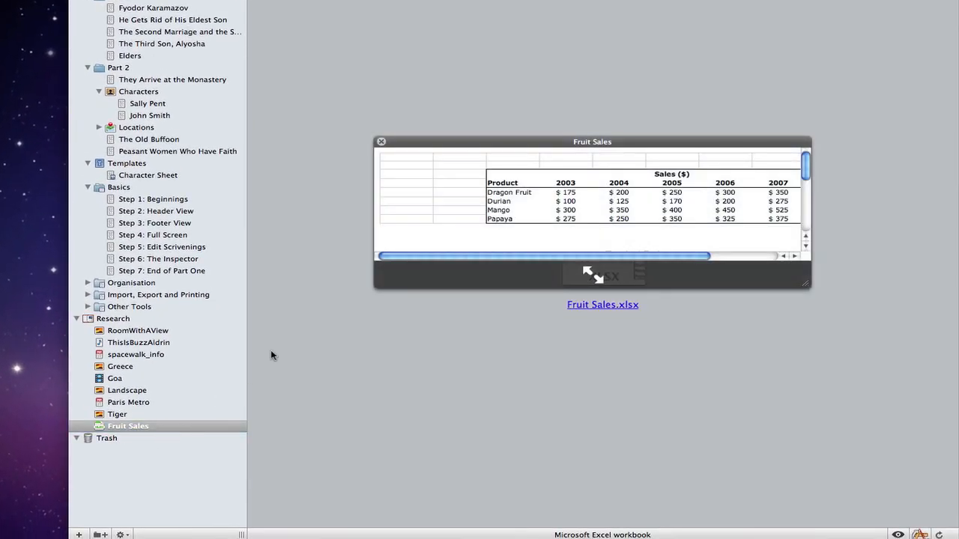
{"action": "left_click_drag", "start_coordinate": [593, 141], "coordinate": [506, 41]}
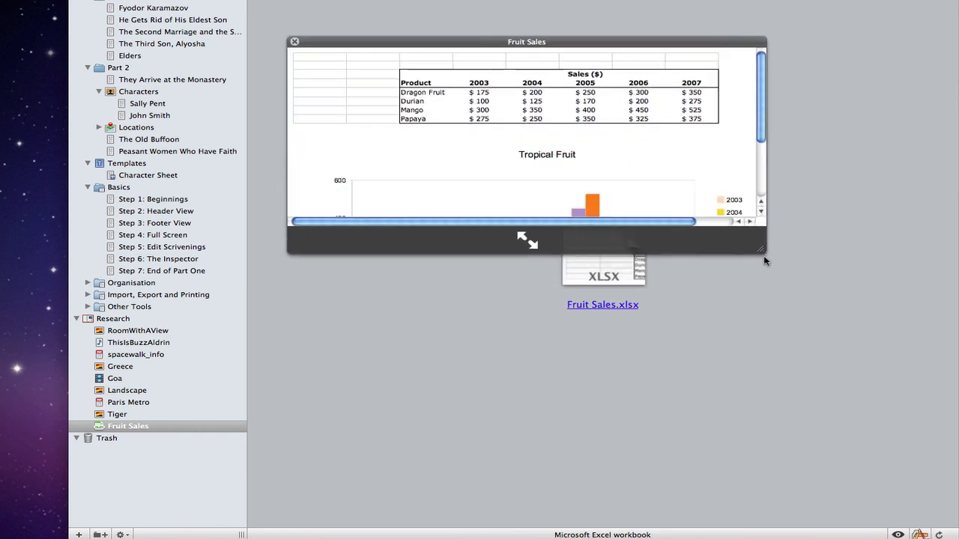
{"action": "left_click_drag", "start_coordinate": [759, 247], "coordinate": [866, 408]}
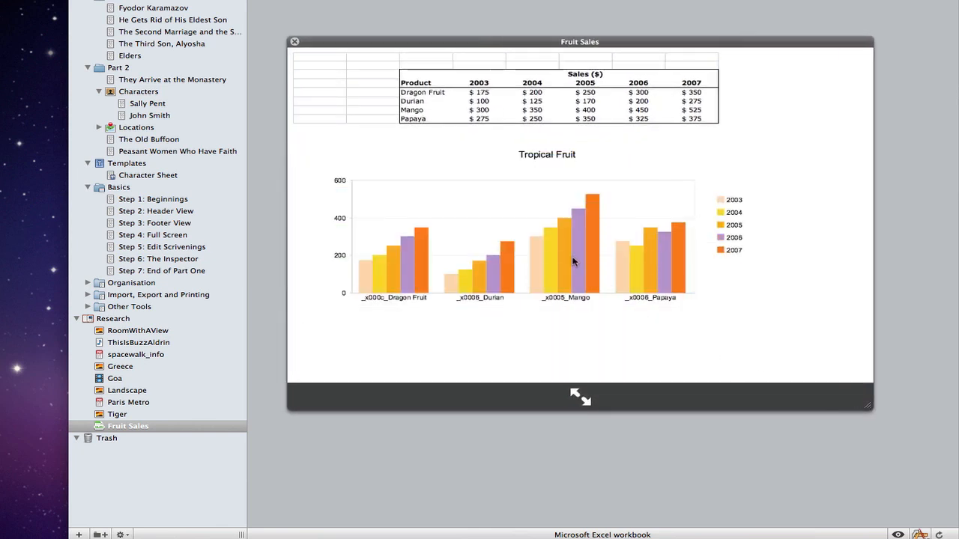
{"action": "left_click", "coordinate": [294, 41]}
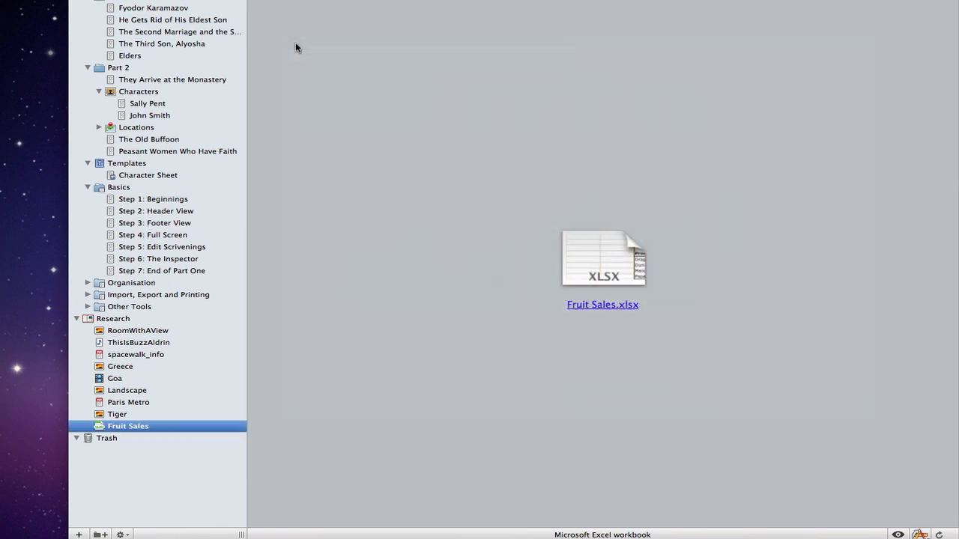
{"action": "mouse_move", "coordinate": [152, 400]}
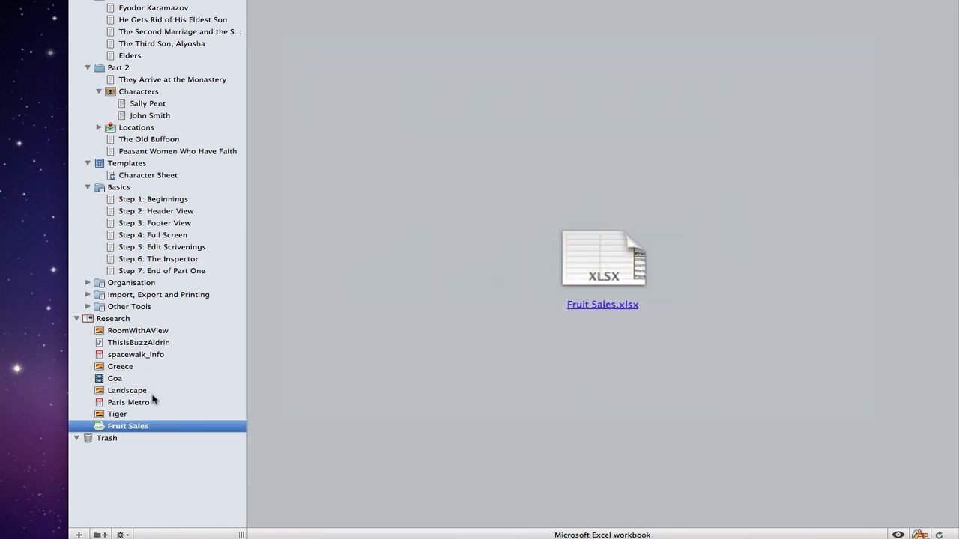
- Open Landscape in an enlarged Quick Reference window and select He Gets Rid of His Eldest Son
{"action": "left_click", "coordinate": [127, 390]}
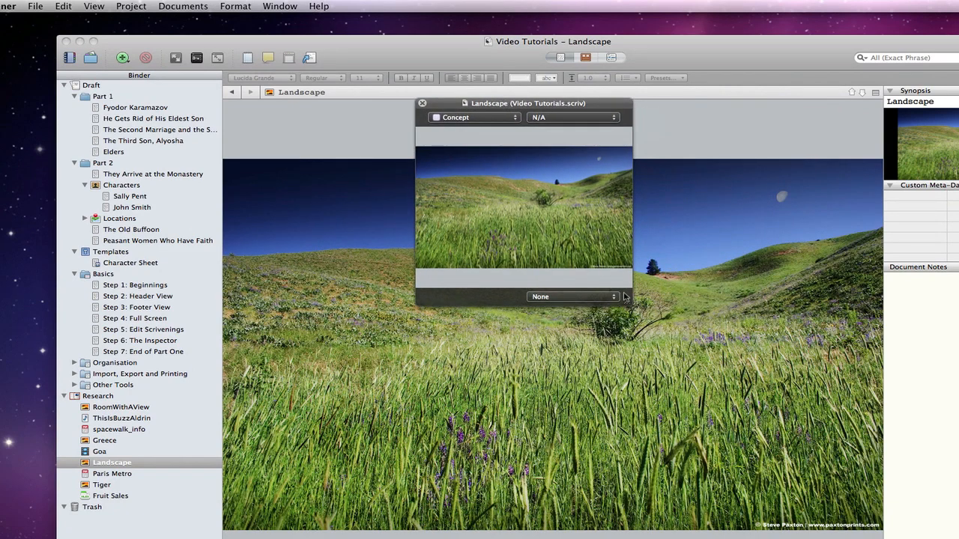
{"action": "left_click_drag", "start_coordinate": [625, 305], "coordinate": [725, 347]}
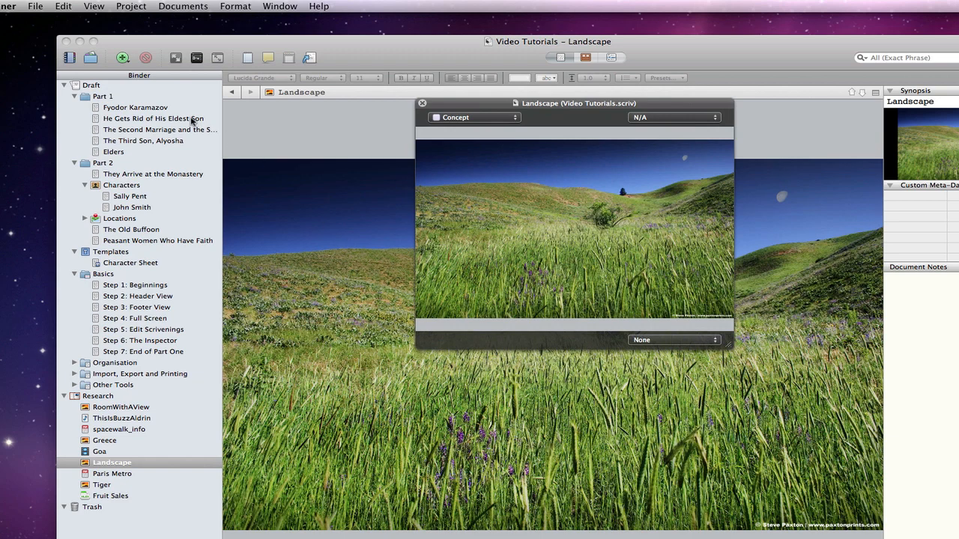
{"action": "left_click", "coordinate": [158, 119]}
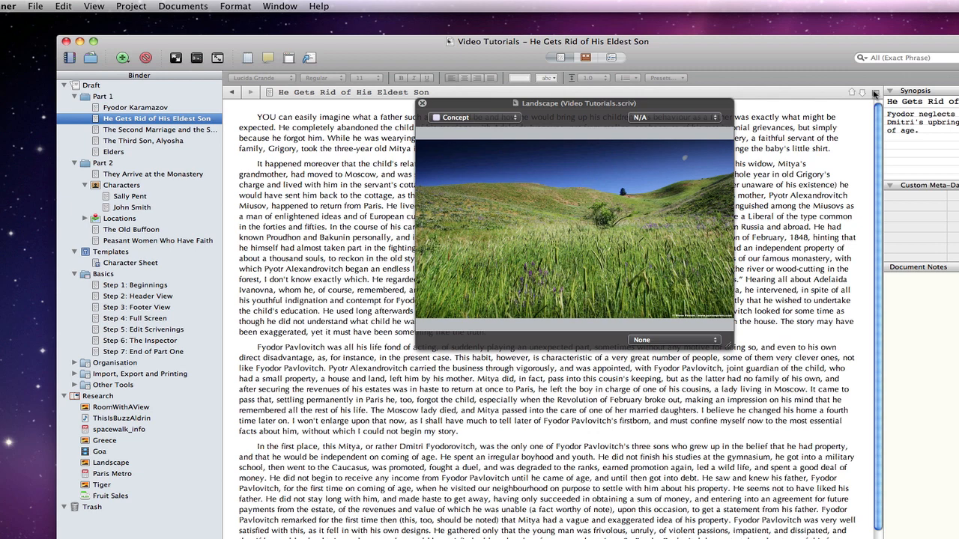
- Split the editor, keep label Concept and status N/A, and show Landscape's synopsis
{"action": "left_click", "coordinate": [862, 92]}
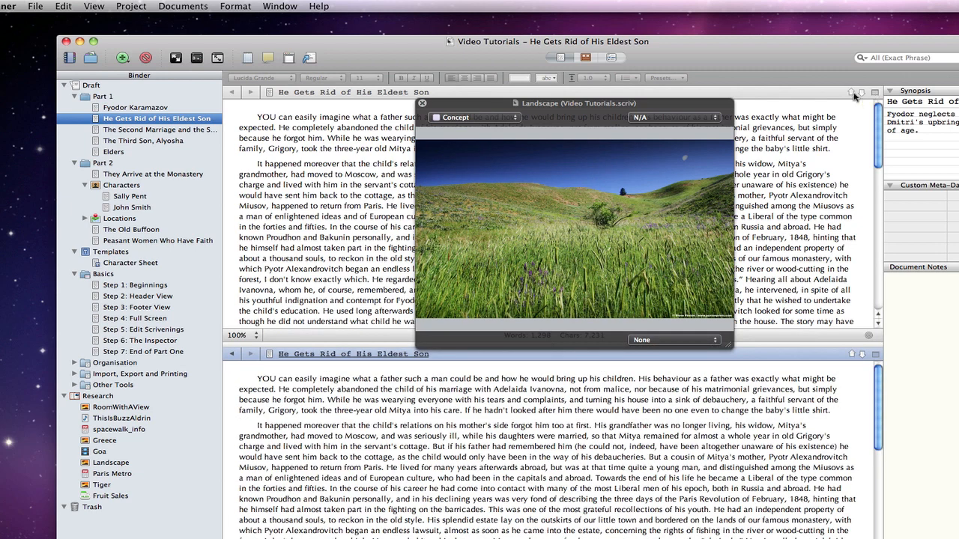
{"action": "left_click", "coordinate": [472, 117]}
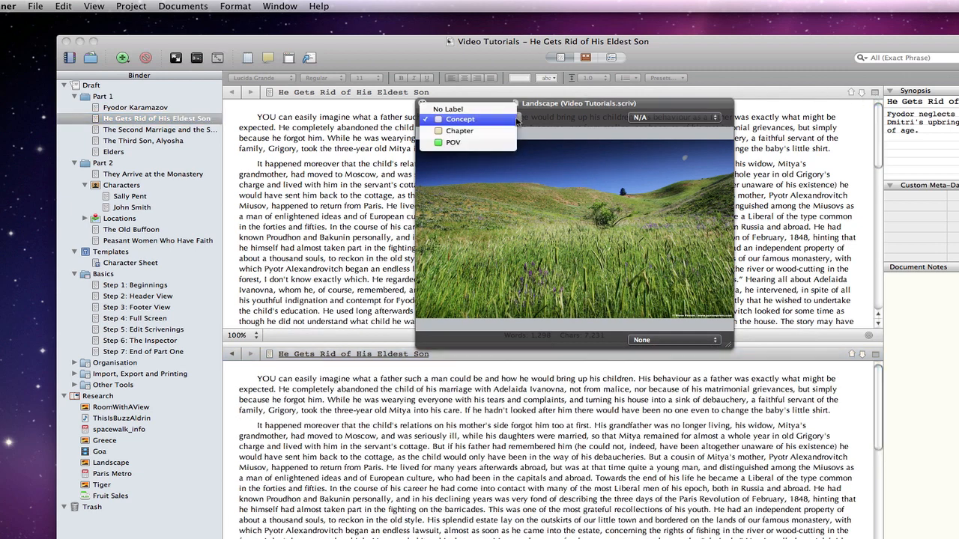
{"action": "left_click", "coordinate": [460, 119]}
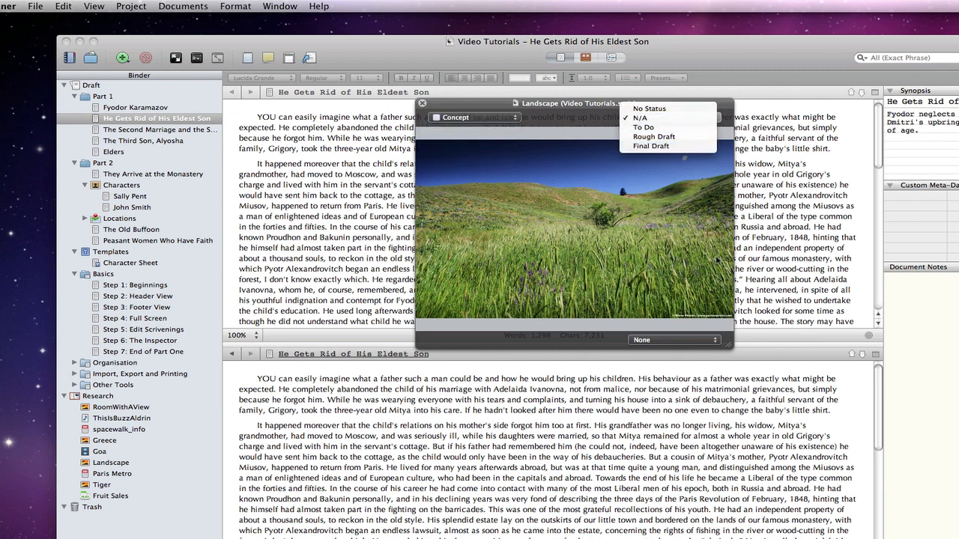
{"action": "left_click", "coordinate": [672, 340]}
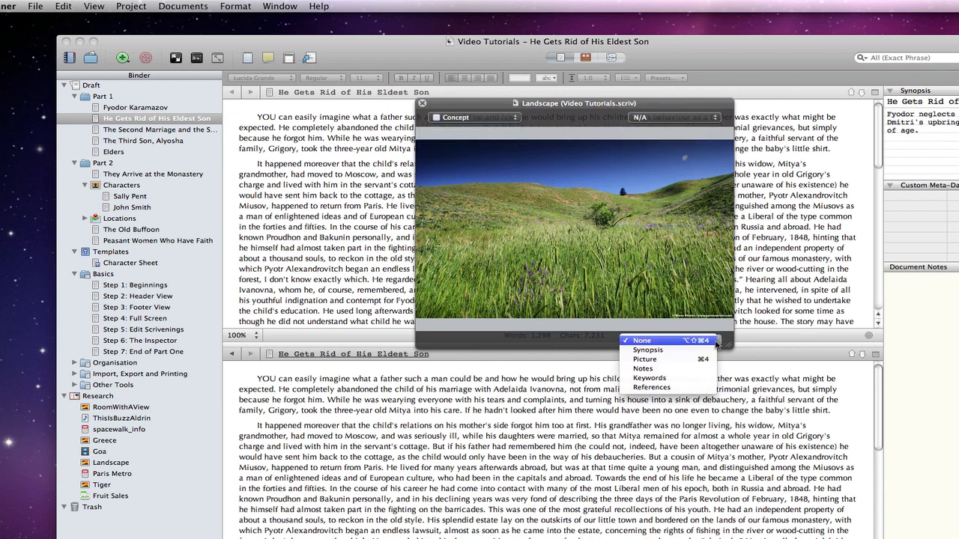
{"action": "left_click", "coordinate": [647, 349]}
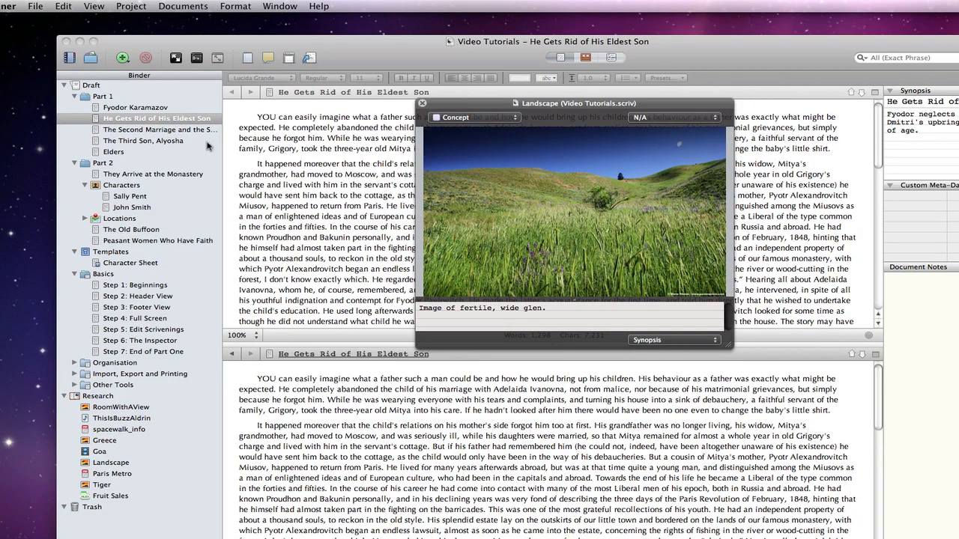
- Open The Third Son, Alyosha in Quick Reference and comment 'Added comment' on 'capable'
{"action": "left_click", "coordinate": [143, 141]}
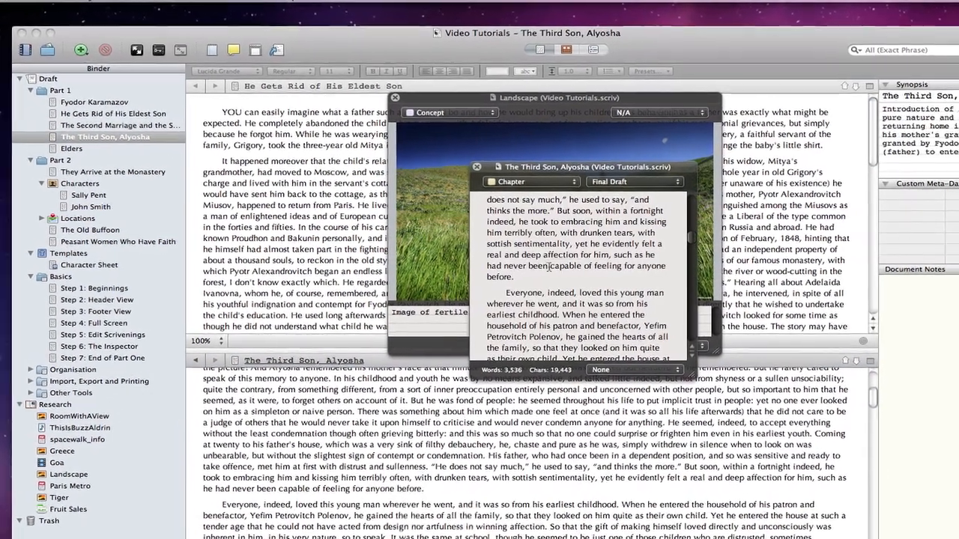
{"action": "double_click", "coordinate": [509, 272]}
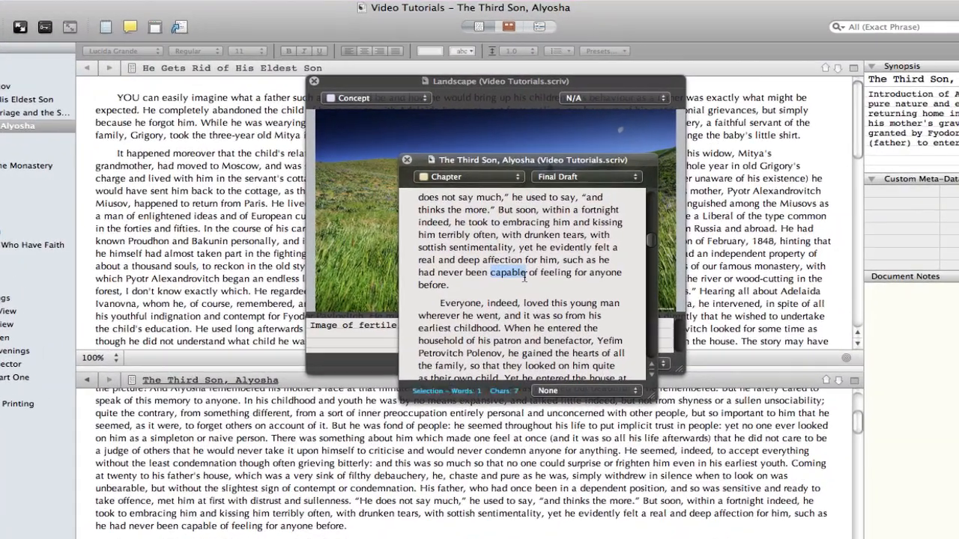
{"action": "left_click", "coordinate": [586, 390]}
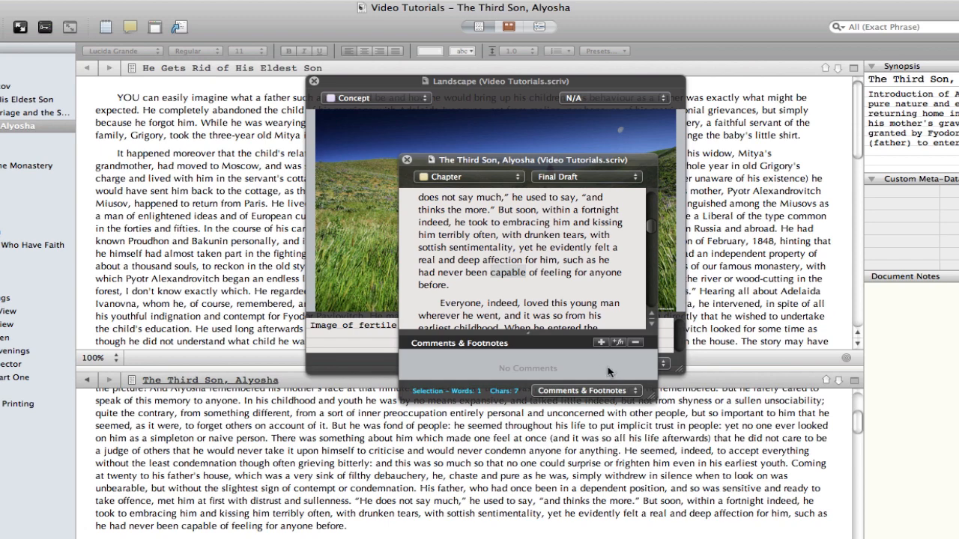
{"action": "left_click", "coordinate": [600, 342]}
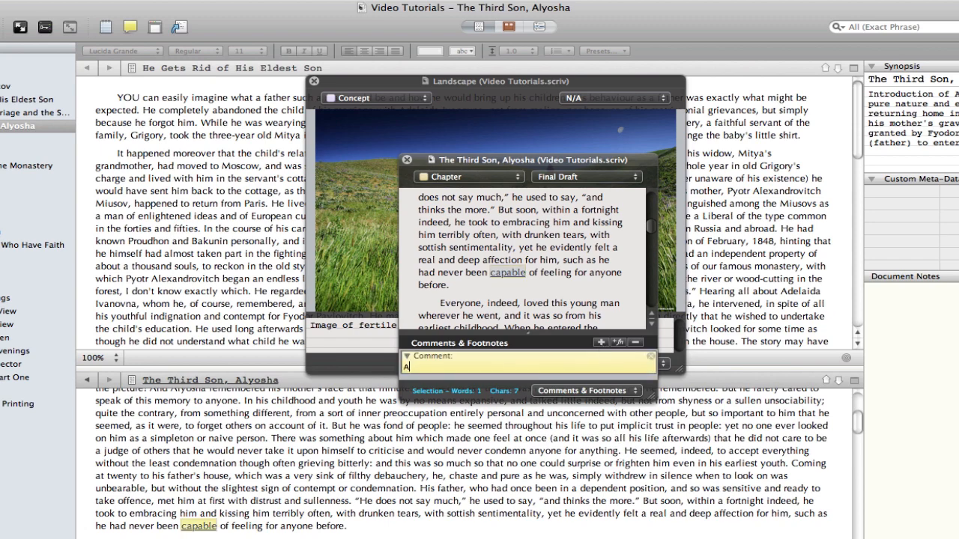
{"action": "type", "text": "Added comment"}
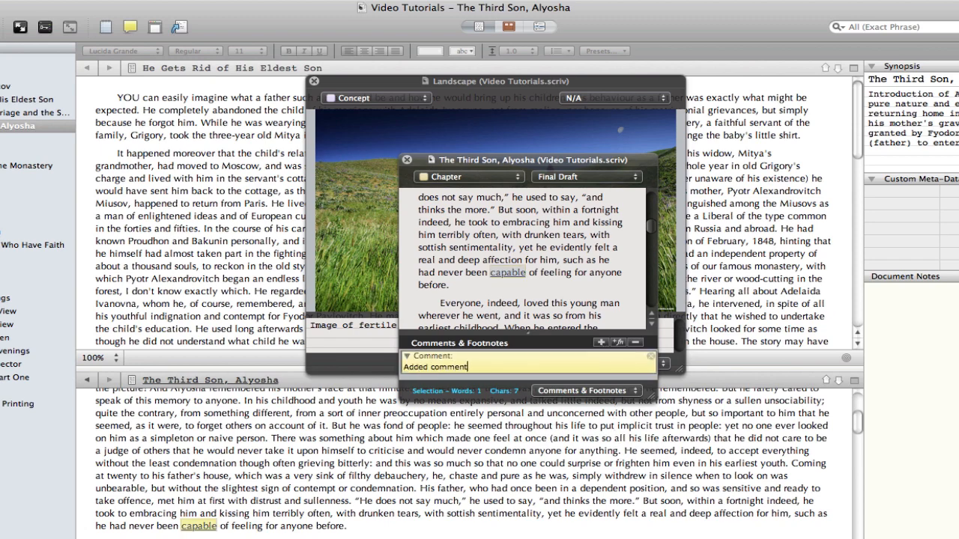